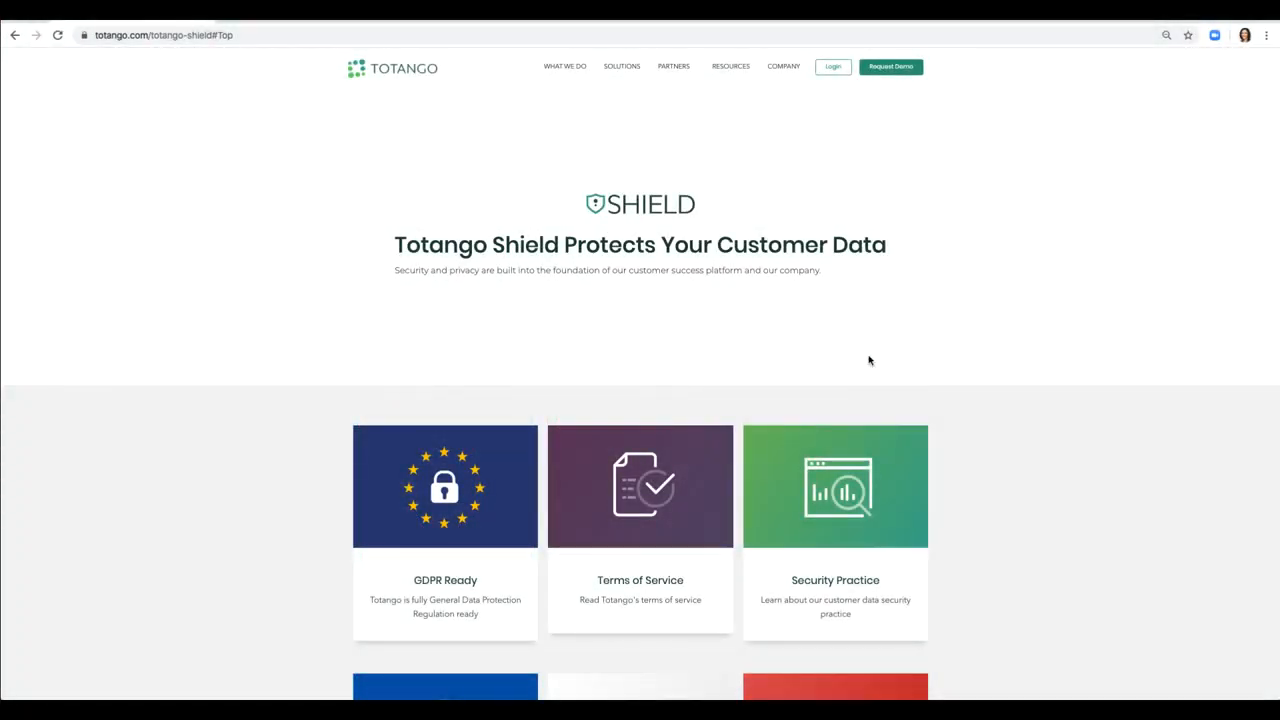
mouse_move(544, 376)
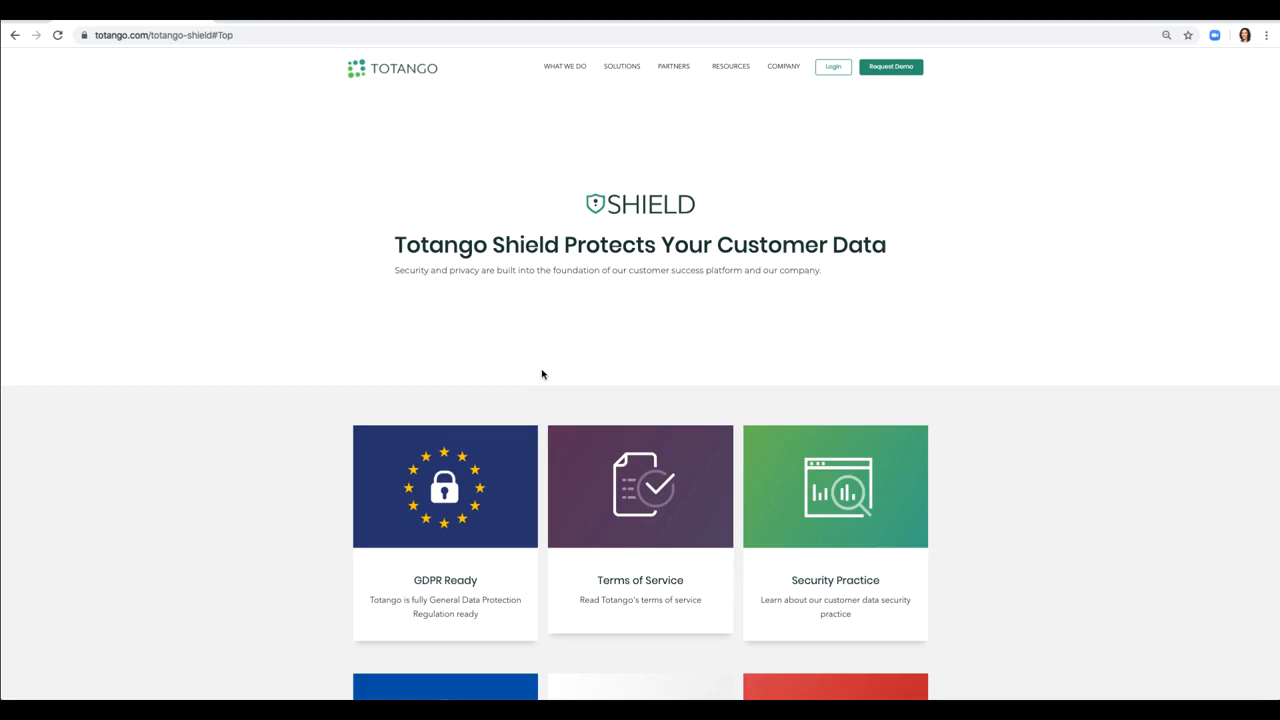
Navigate from the main menu through Global Settings to the Customer Data Hub page
scroll("down", 3)
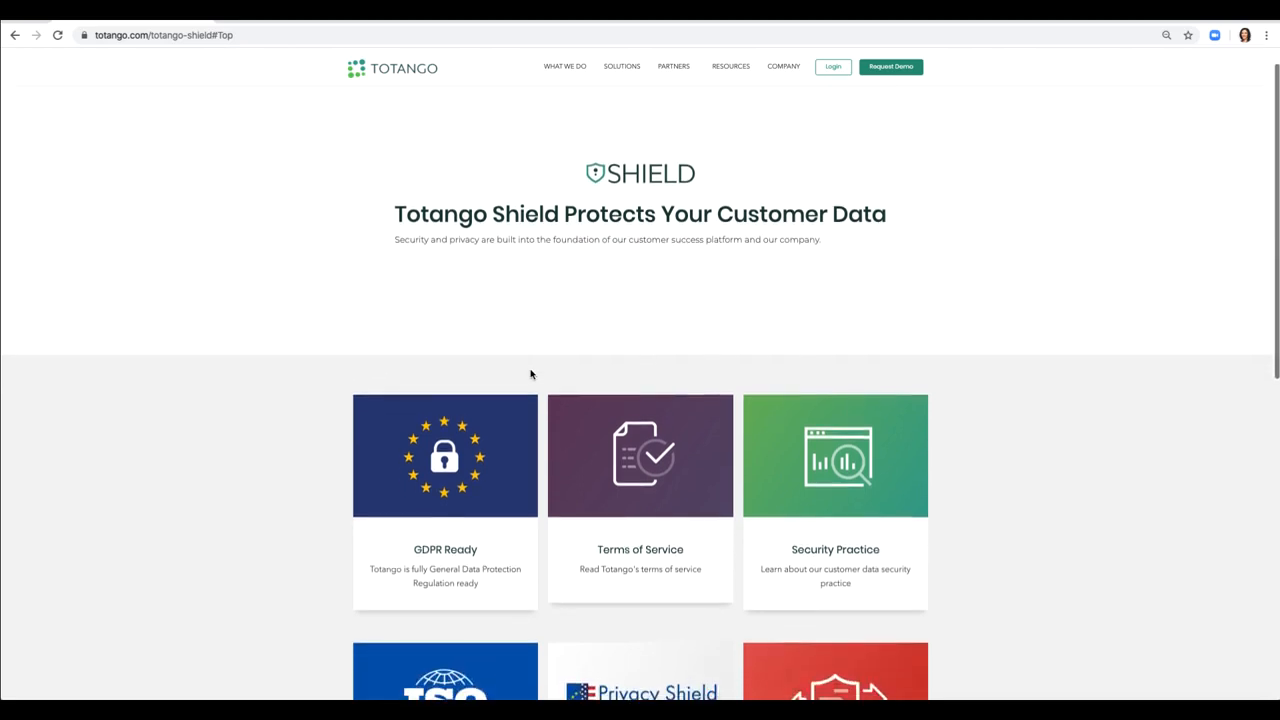
scroll("down", 3)
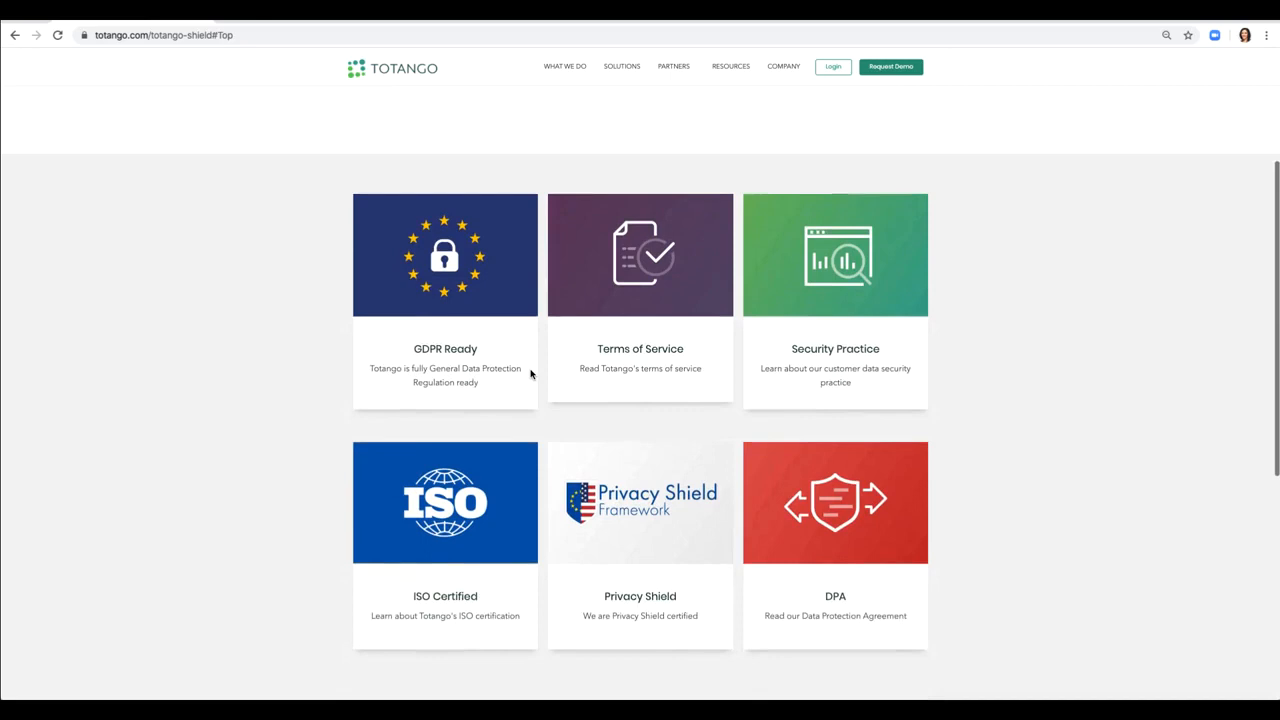
scroll("down", 3)
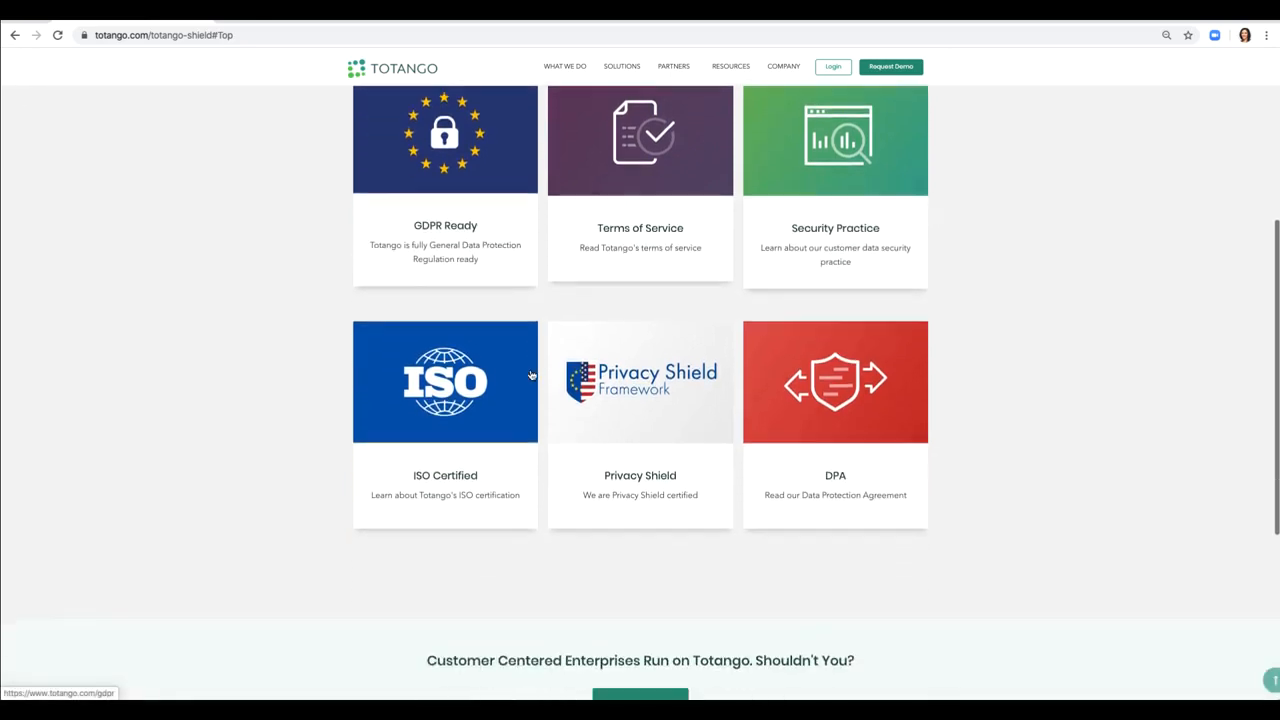
scroll("down", 3)
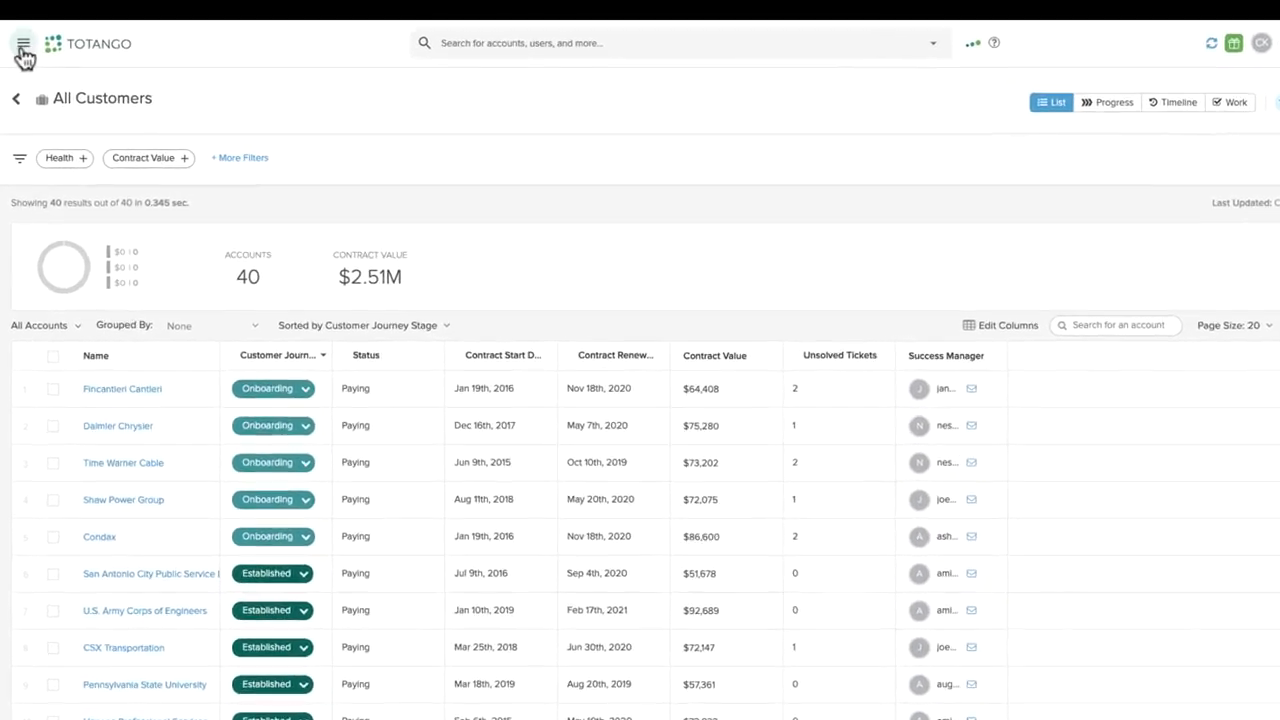
left_click(22, 44)
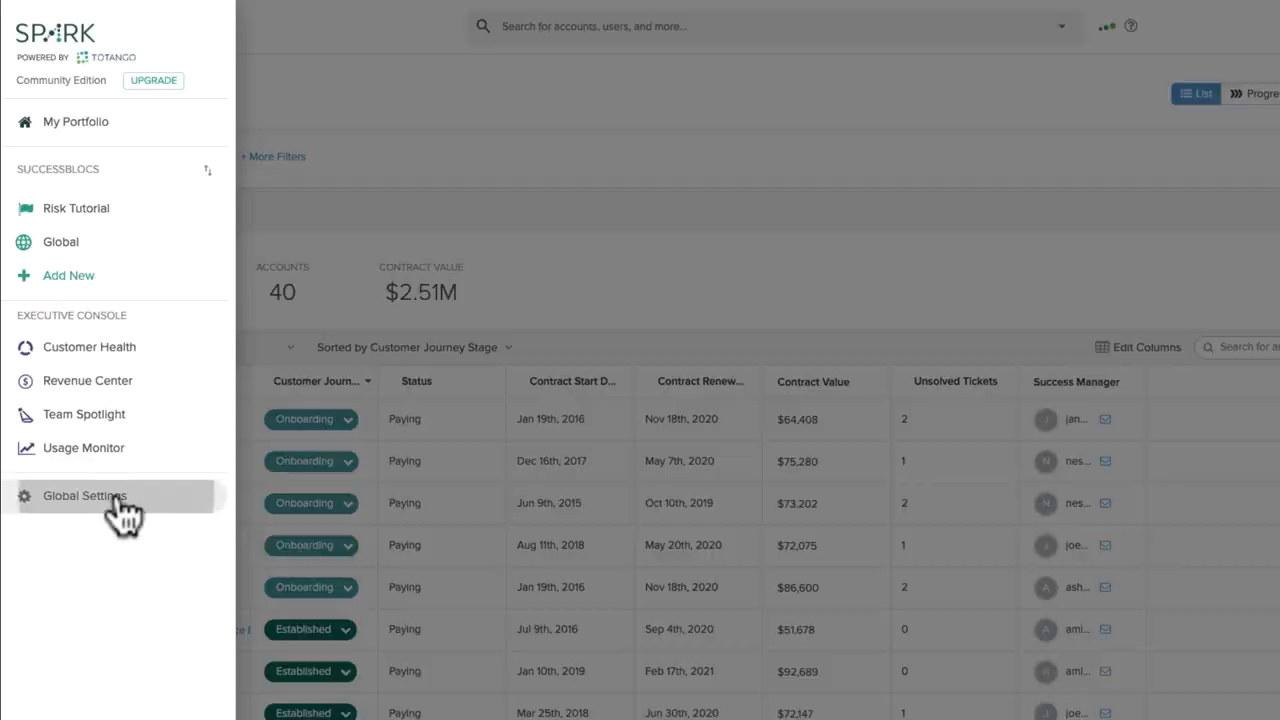
left_click(84, 496)
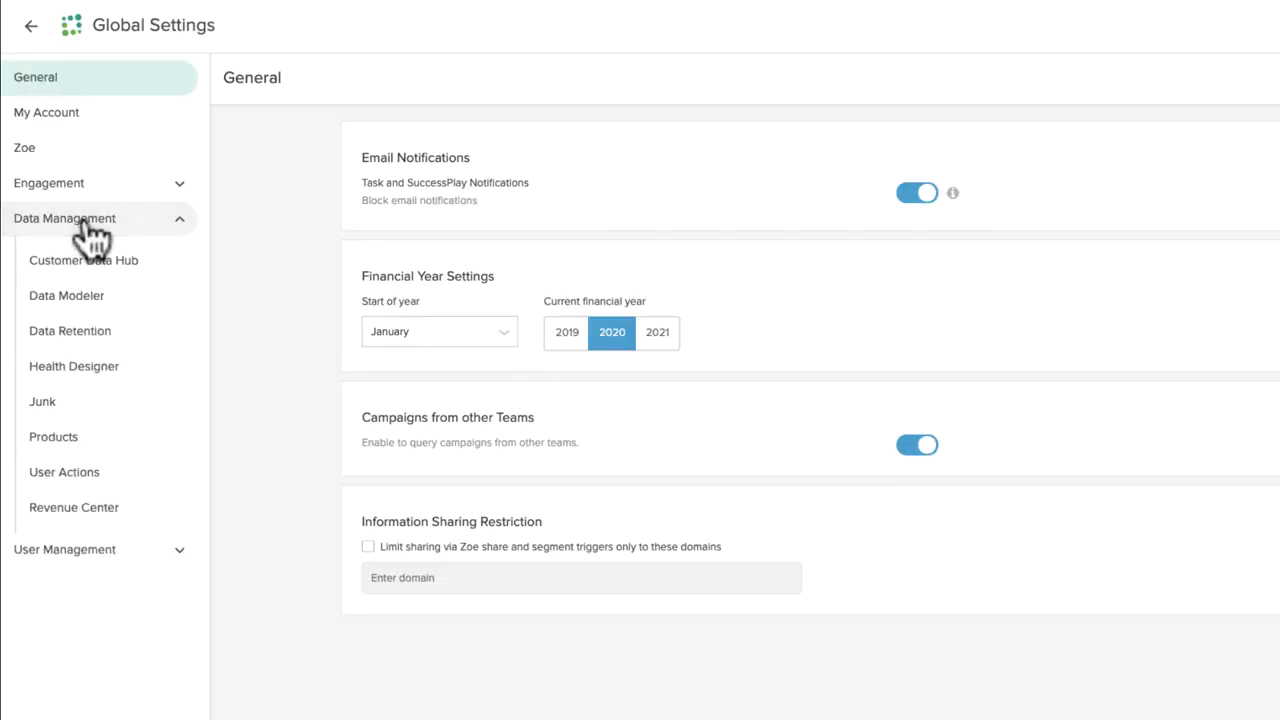
left_click(84, 260)
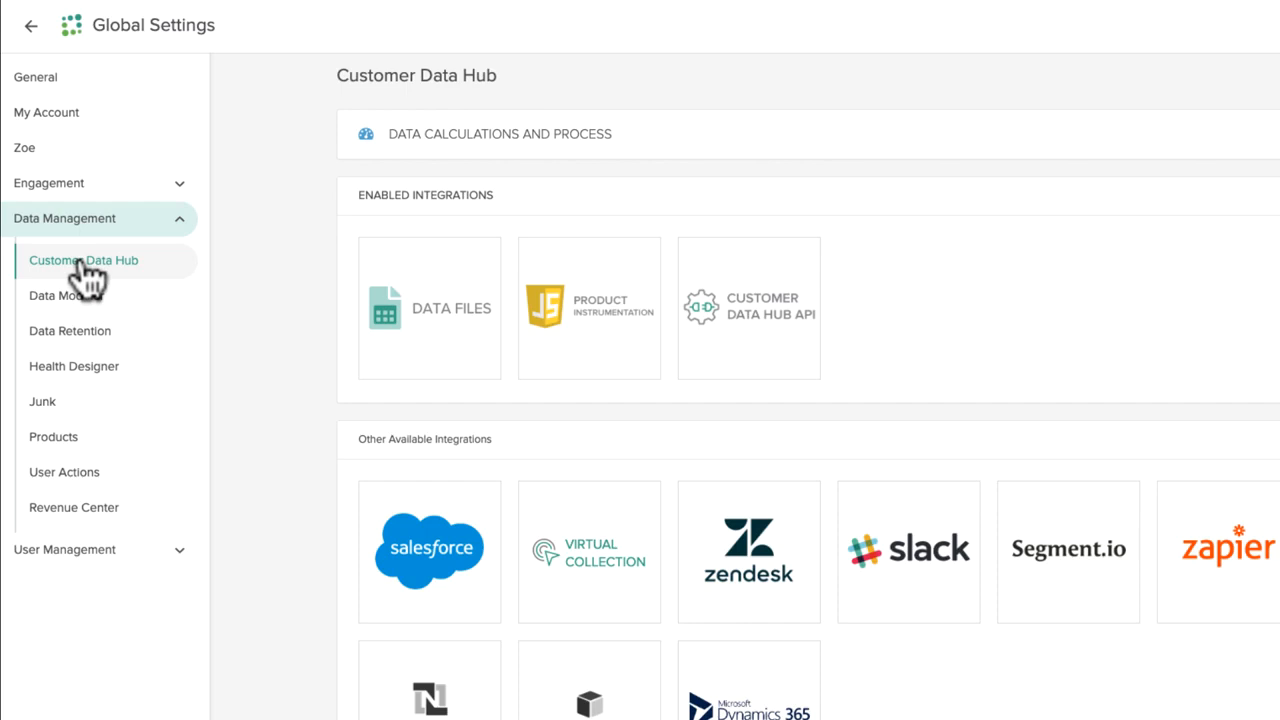
mouse_move(428, 308)
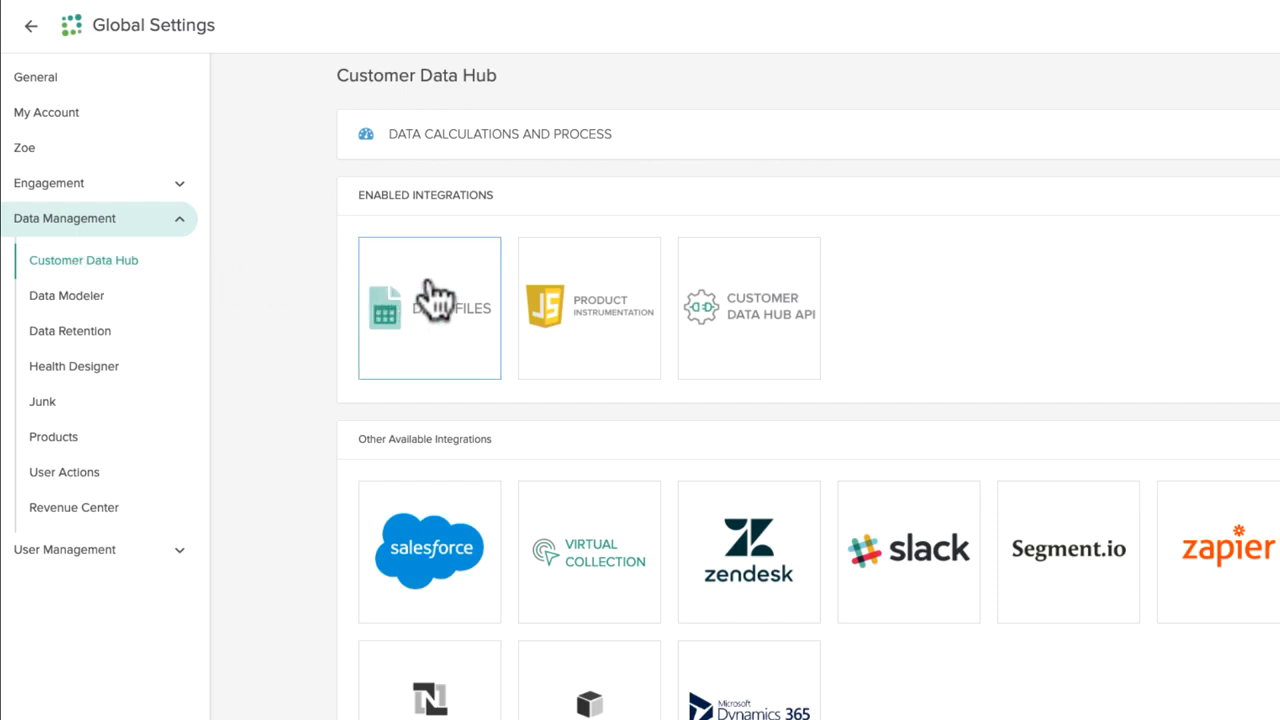
From Data Files uploads, start creating a new integration to reach the 'What do you want to upload?' choice
left_click(428, 308)
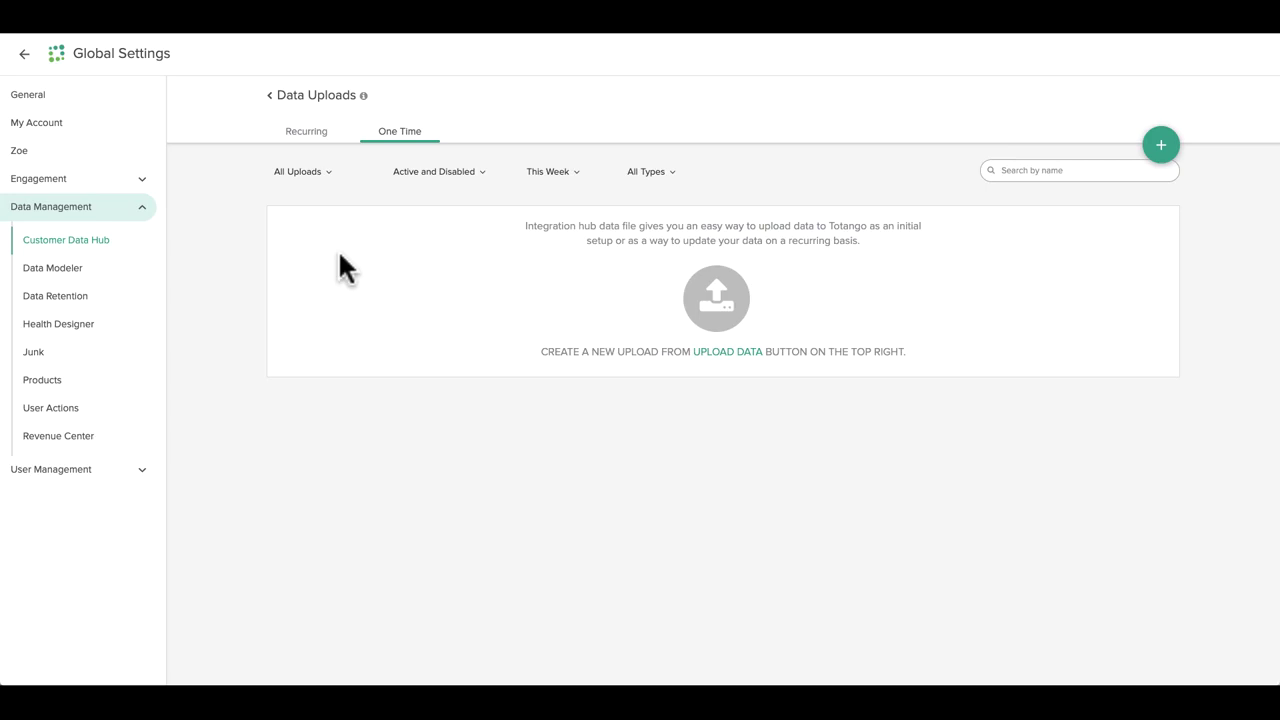
mouse_move(724, 436)
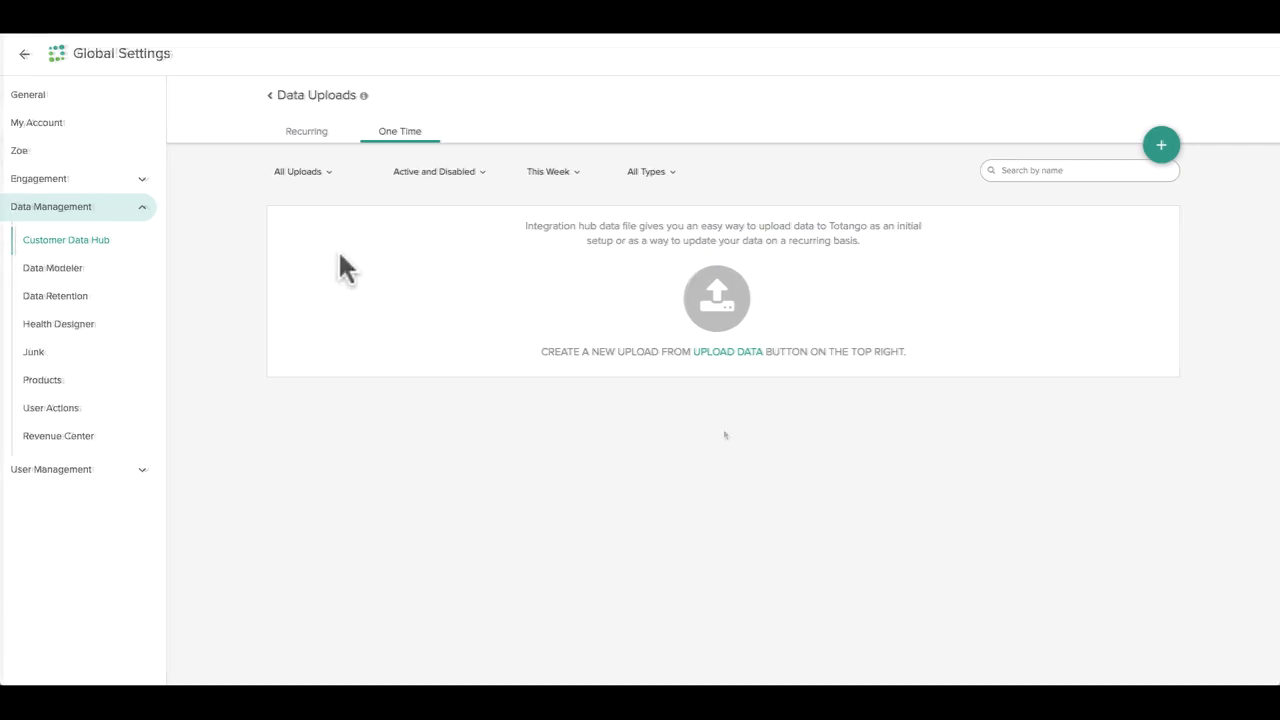
mouse_move(876, 312)
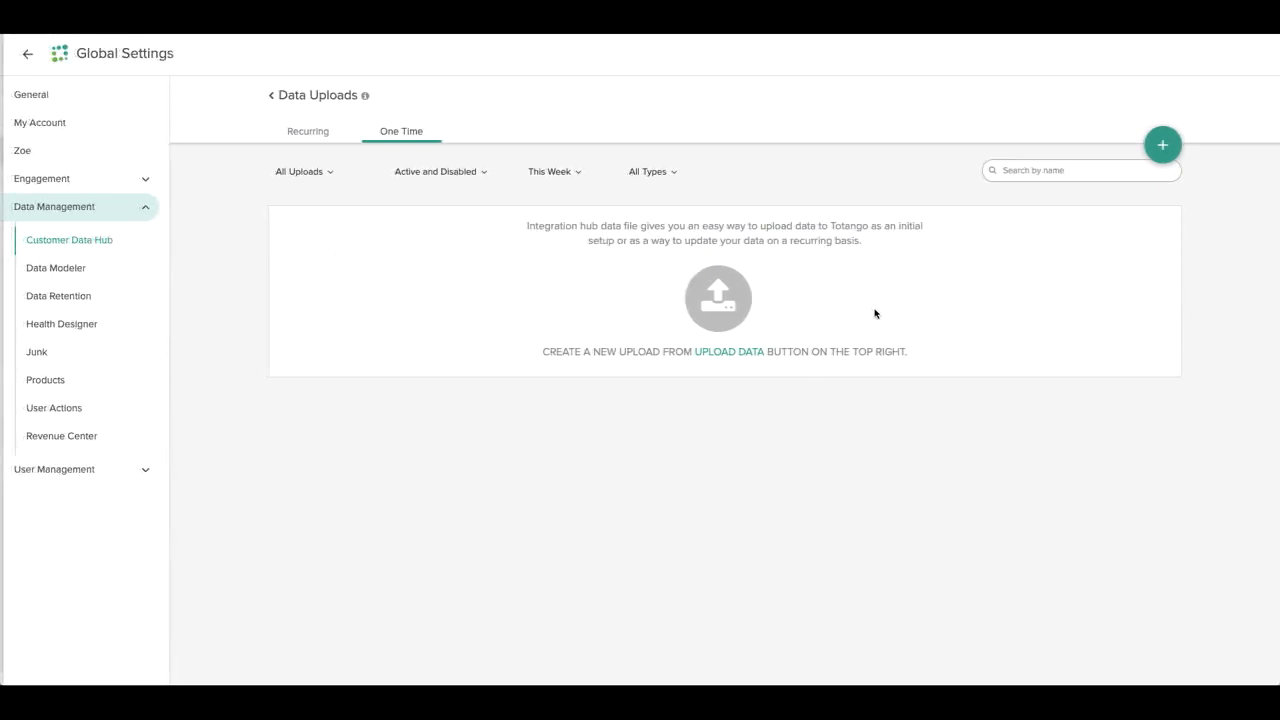
left_click(1162, 144)
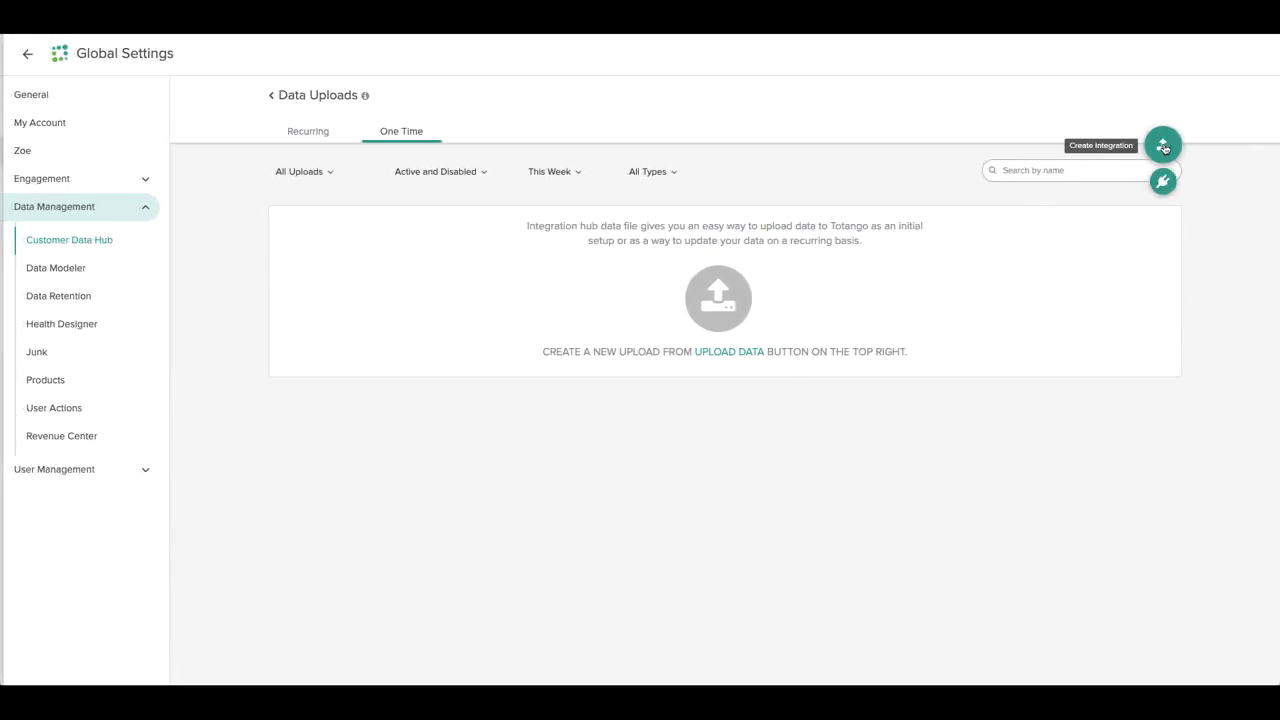
left_click(1164, 144)
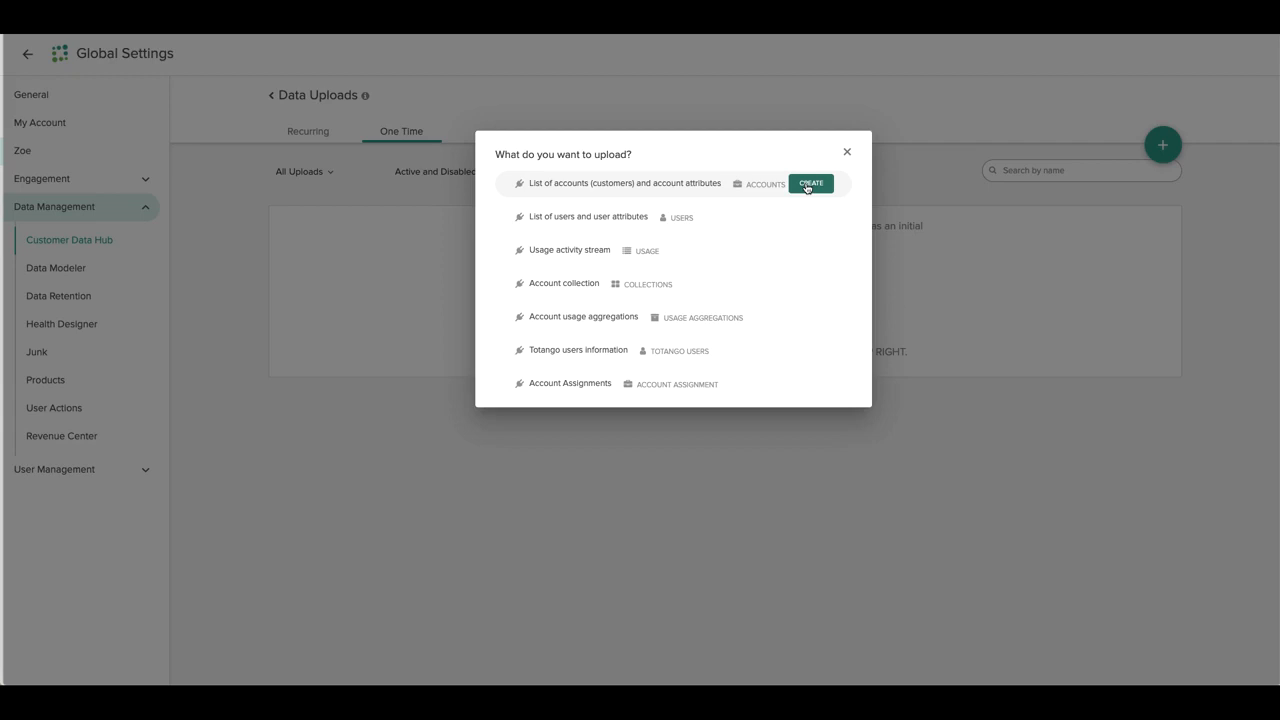
Create an Accounts upload and load the local file All Customers CSV.csv
left_click(808, 184)
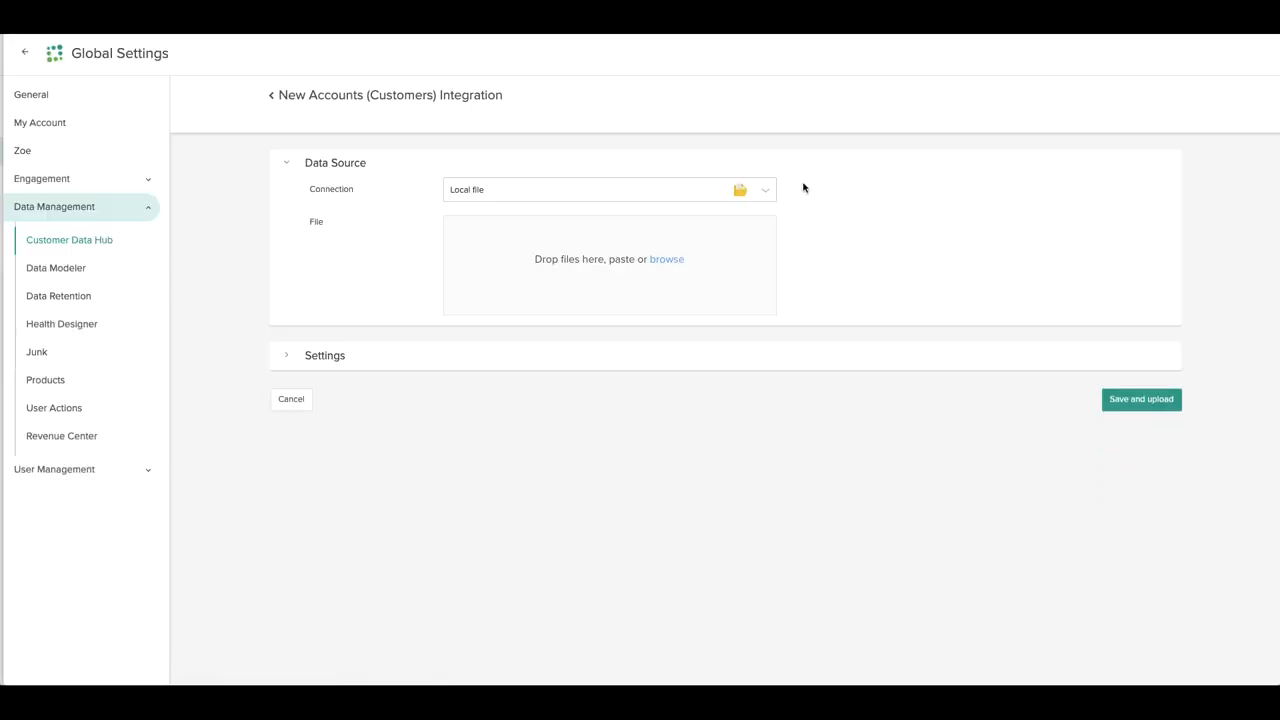
left_click(666, 258)
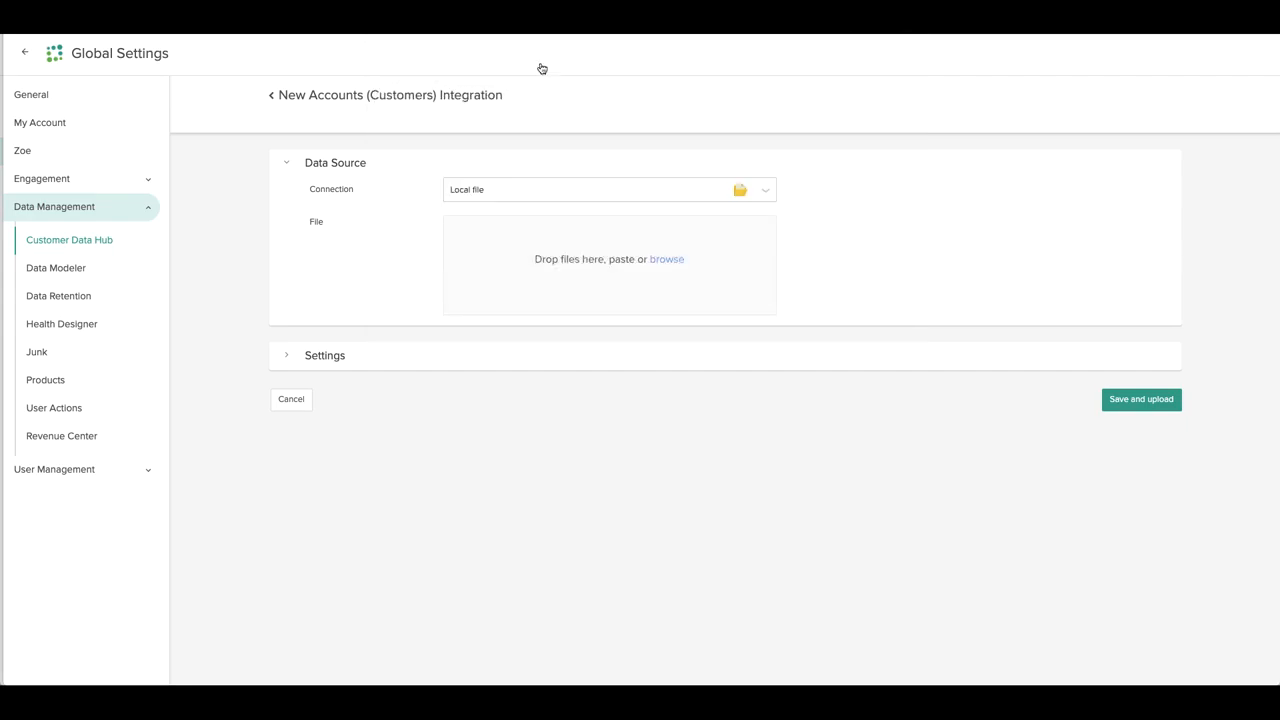
left_click(666, 260)
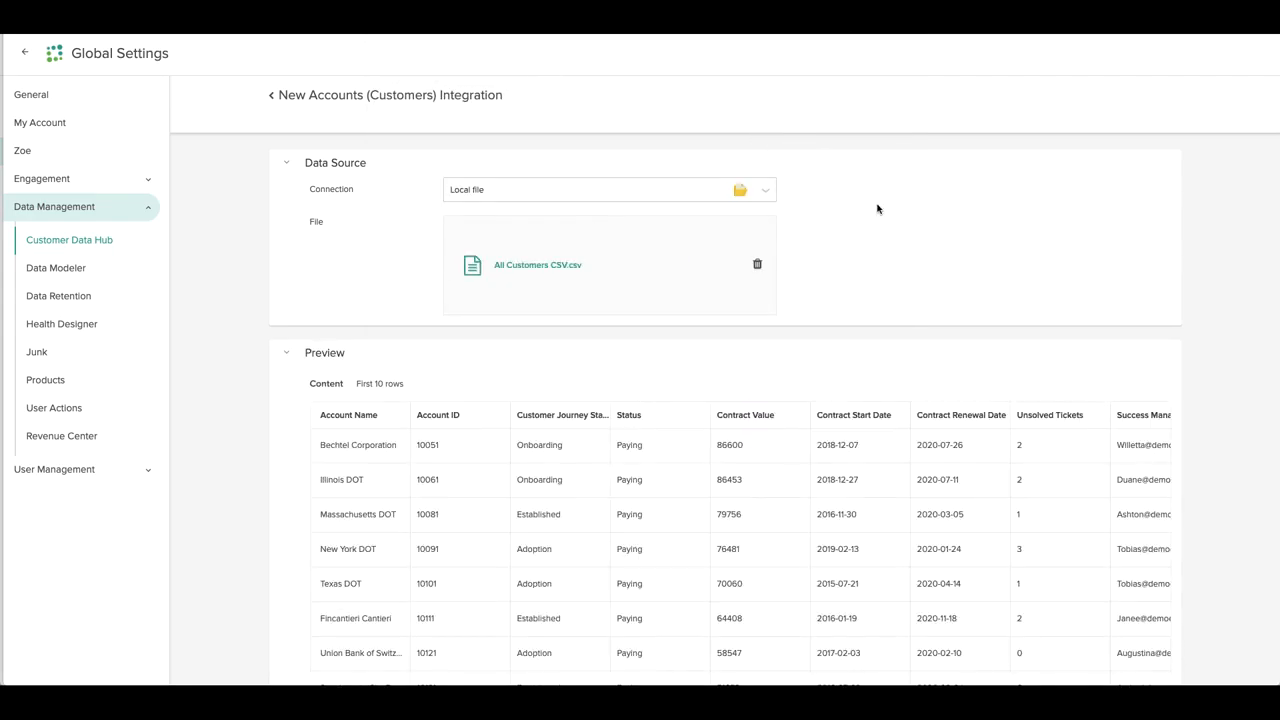
Review the data preview and the Column Mapping of CSV columns to Totango attributes
scroll("down", 3)
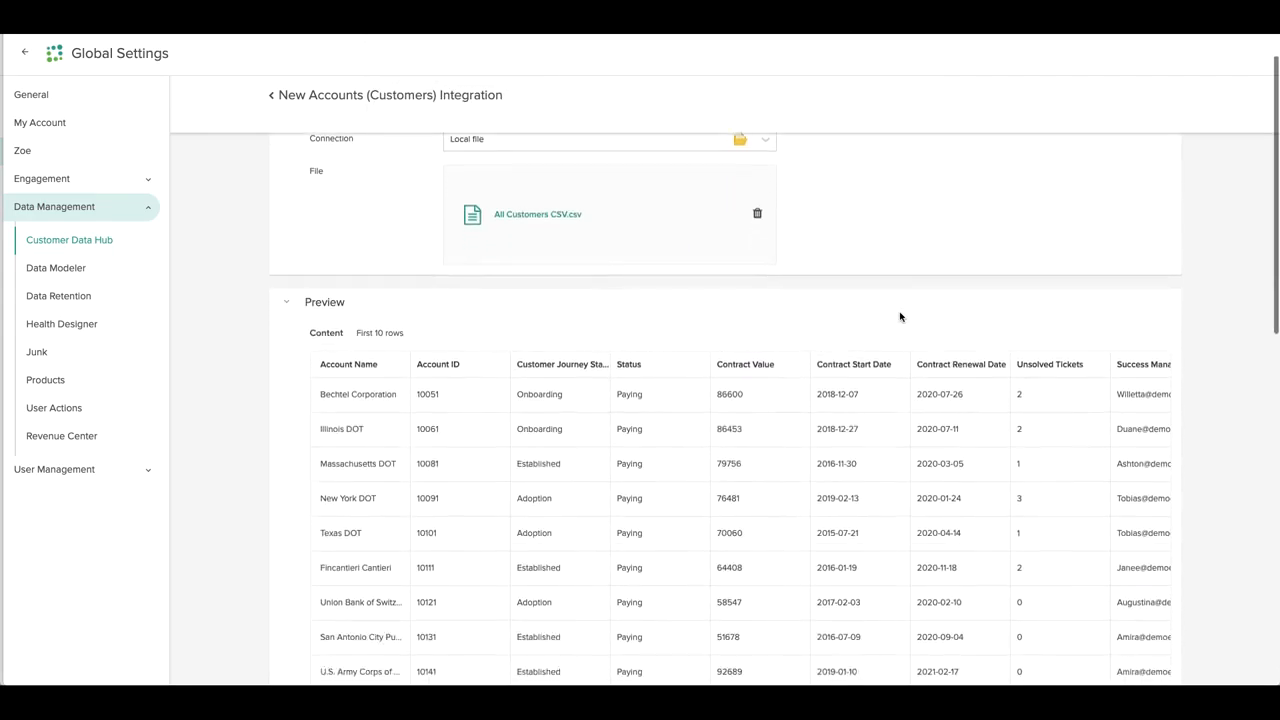
scroll("down", 3)
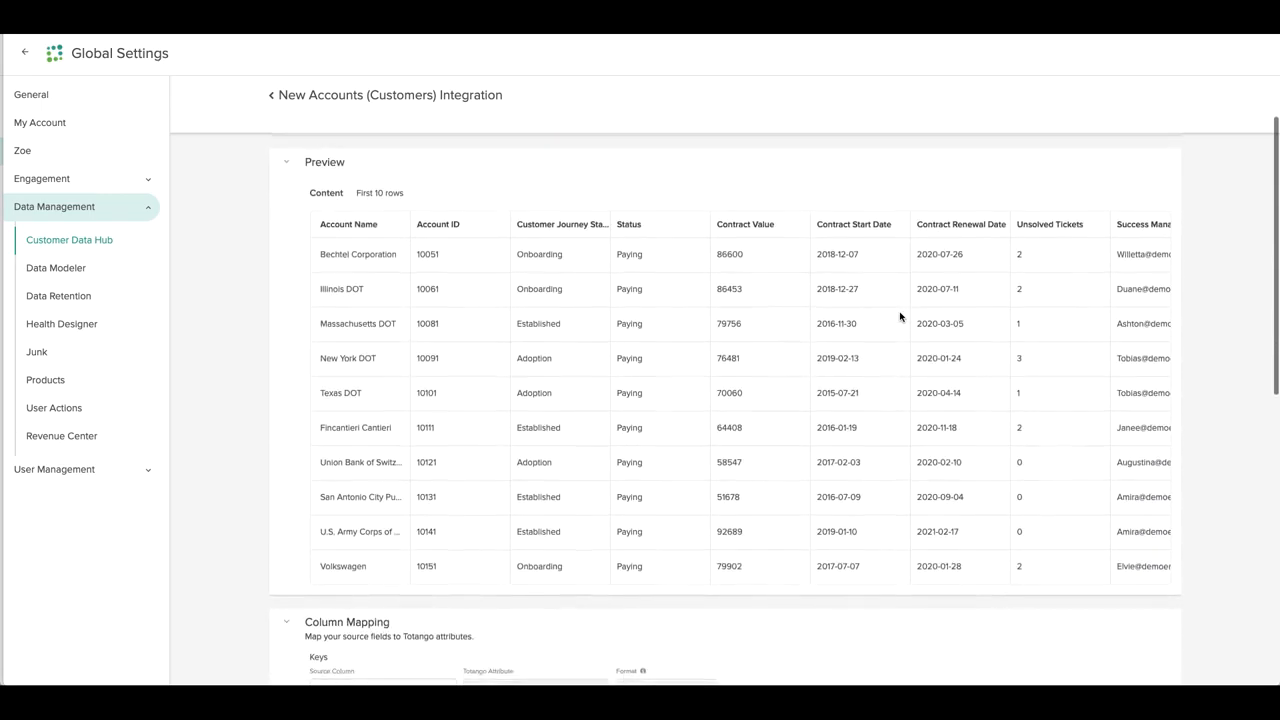
scroll("down", 3)
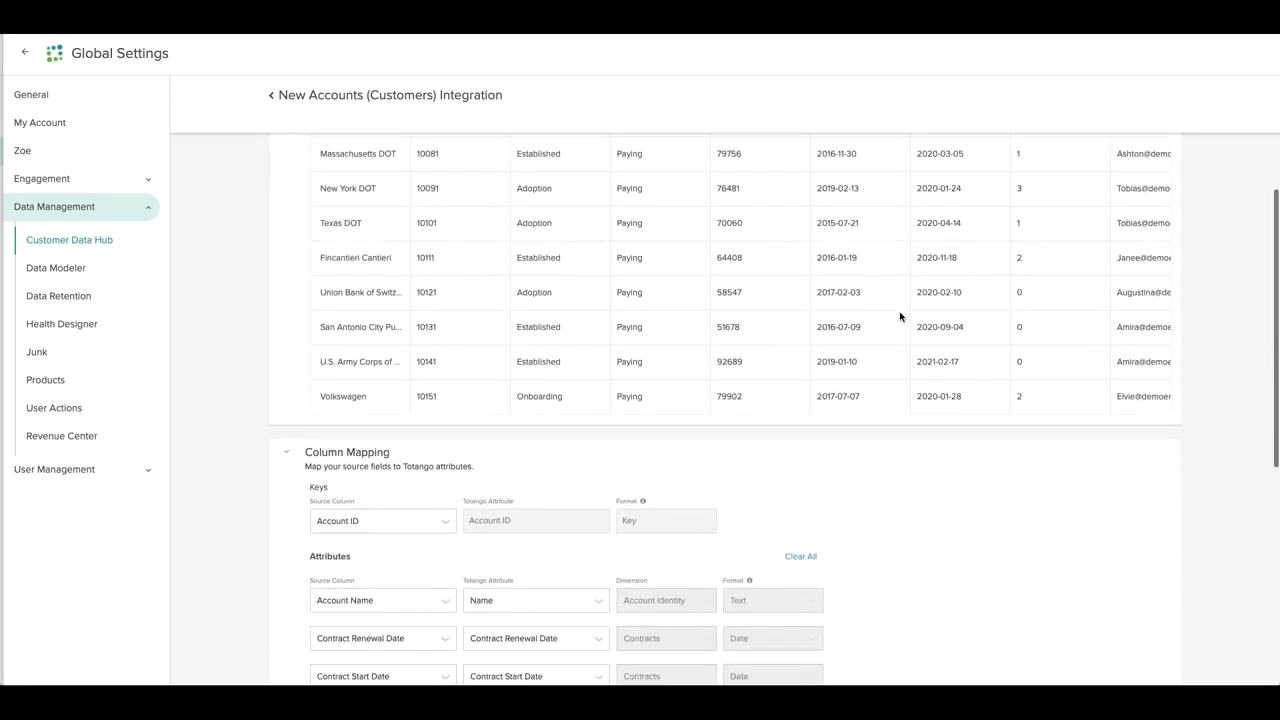
scroll("down", 3)
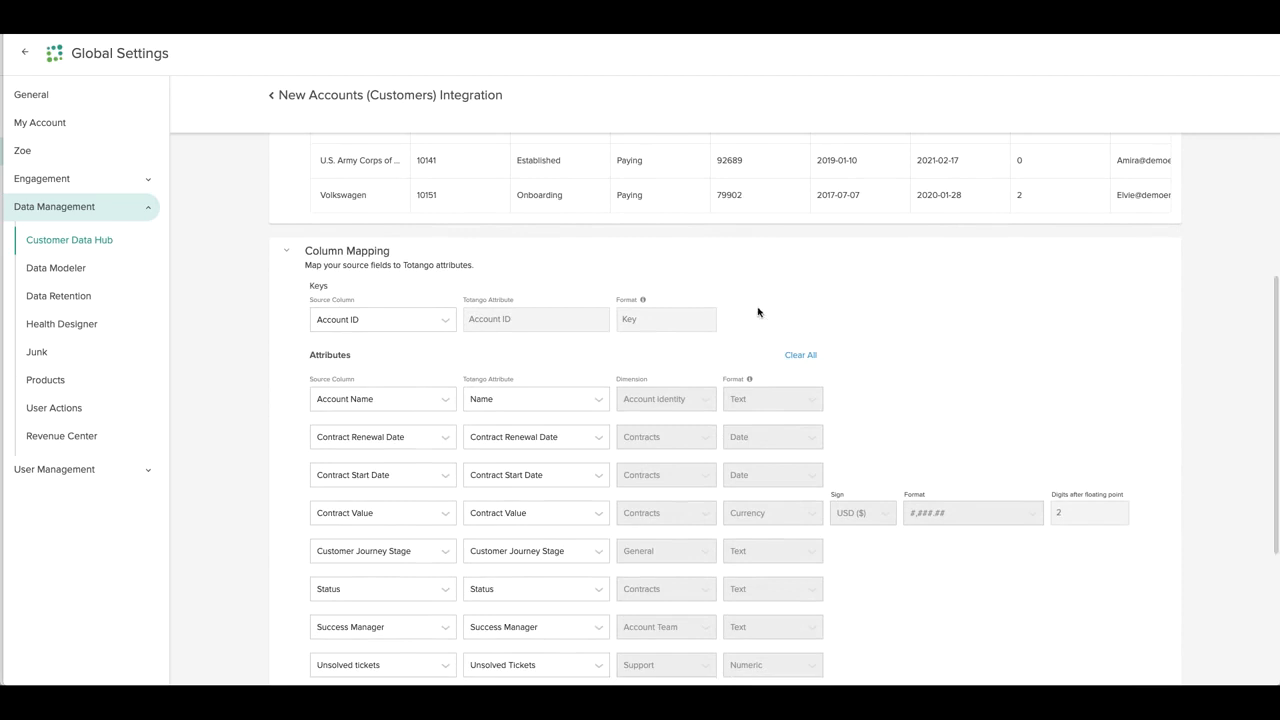
mouse_move(500, 398)
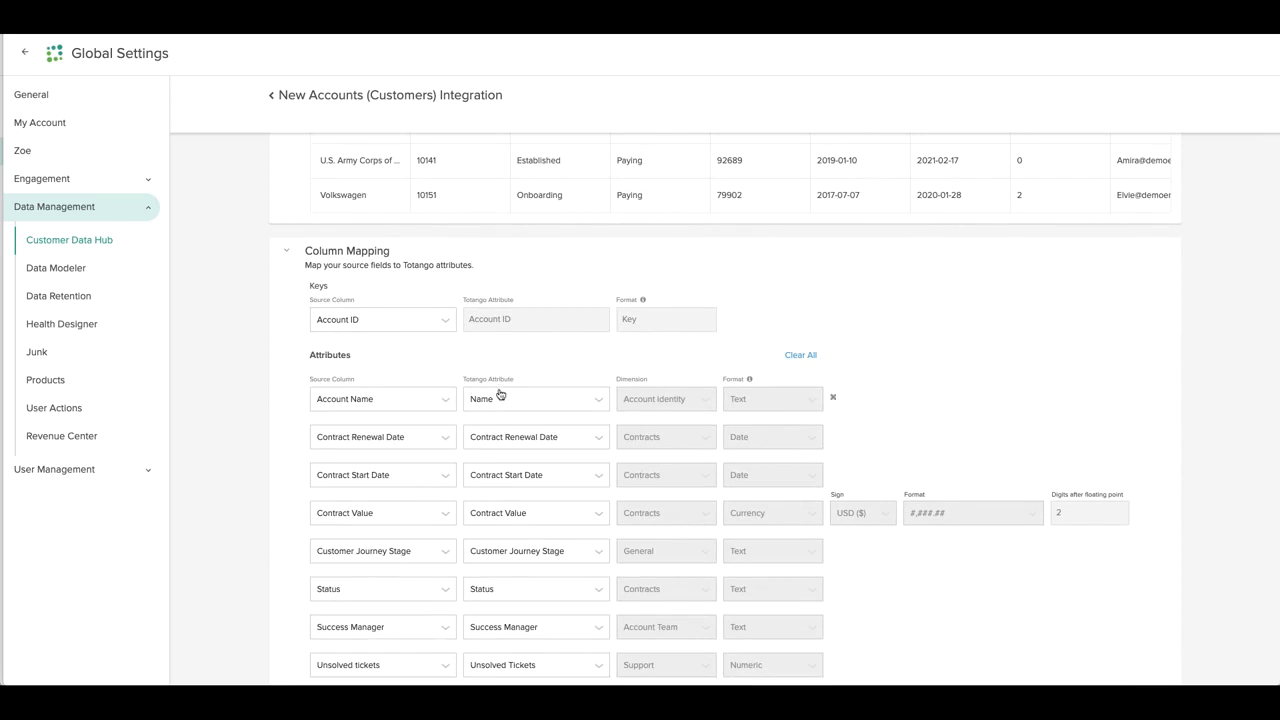
mouse_move(504, 398)
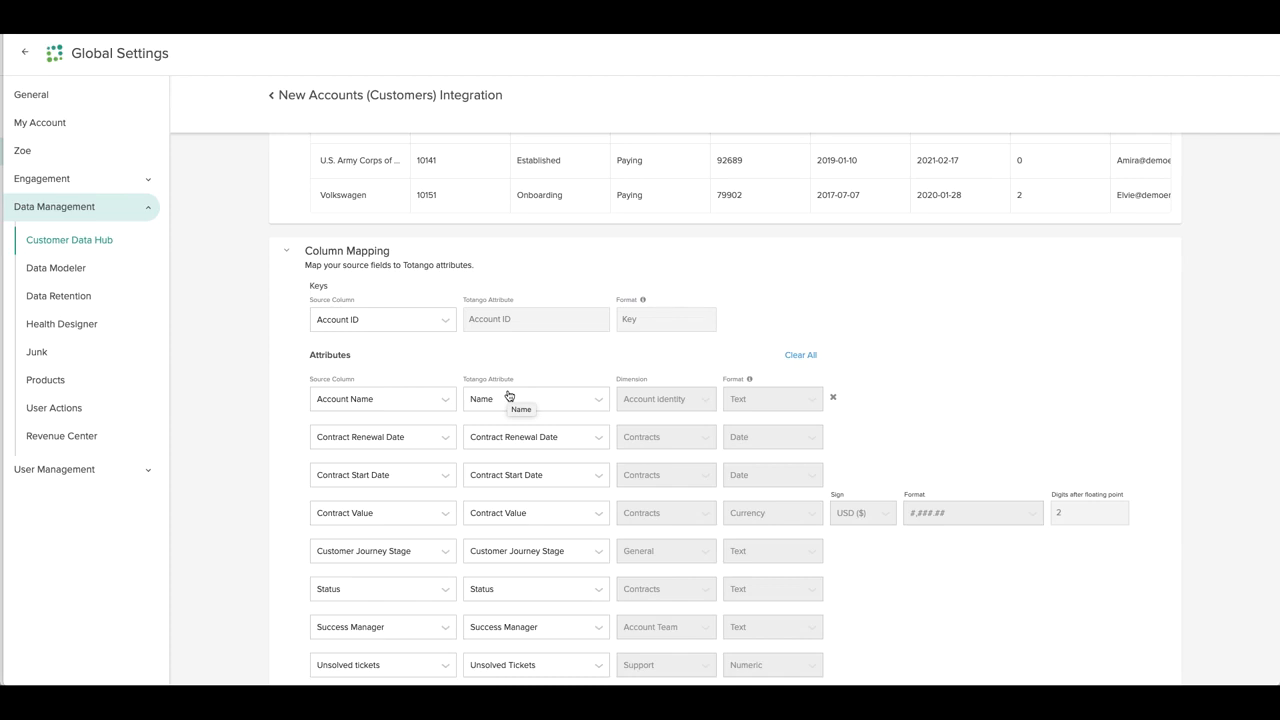
scroll("down", 3)
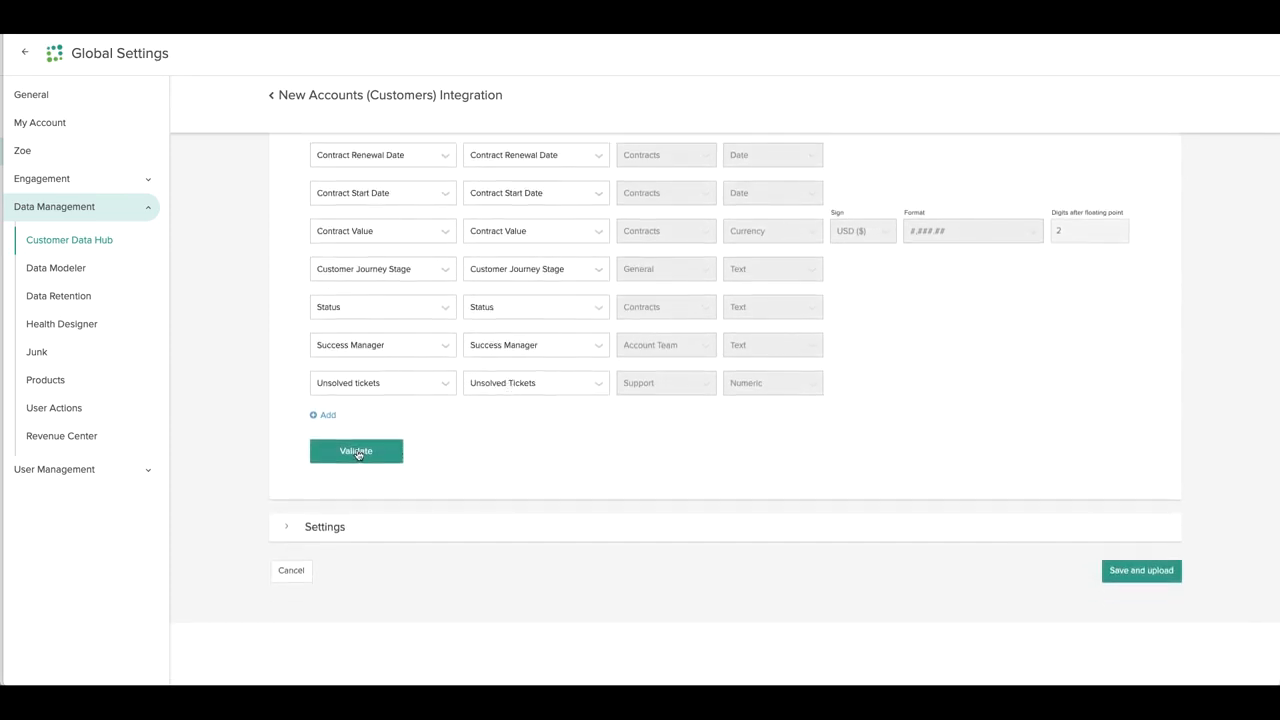
Validate the mapping, save and upload All Customers CSV.csv so it shows In Progress, then return to Customer Data Hub
left_click(356, 452)
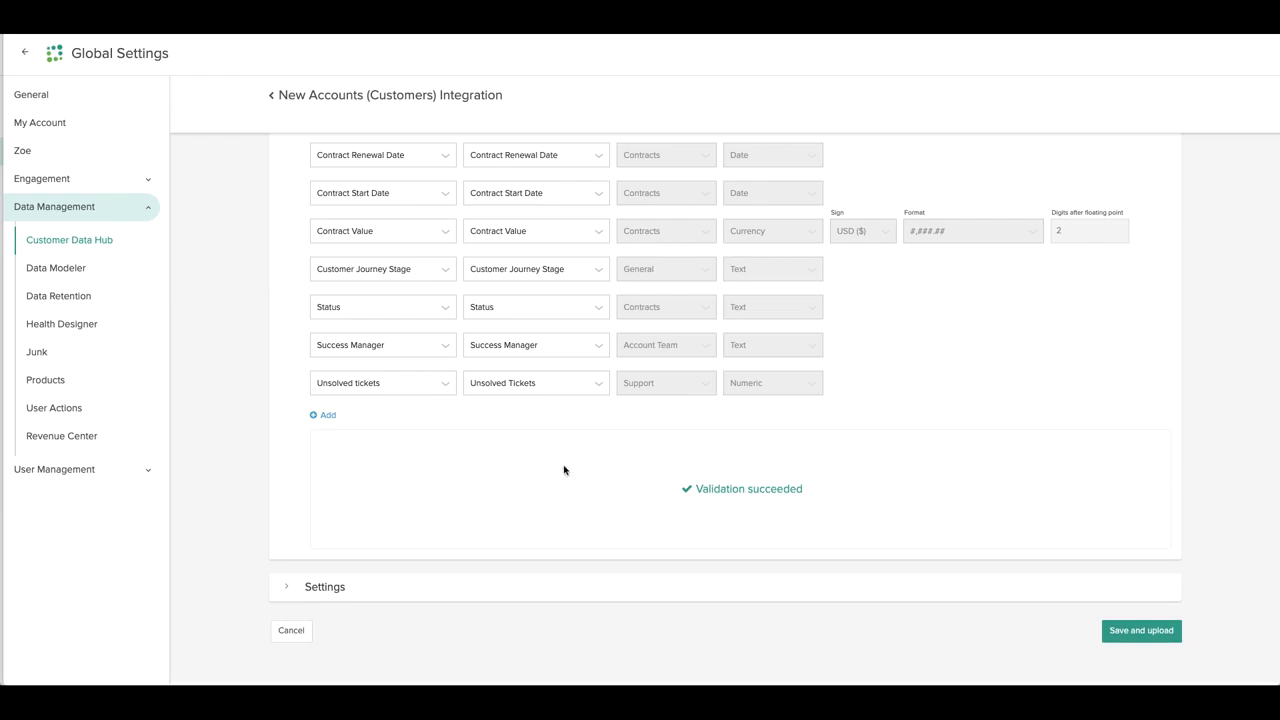
mouse_move(306, 588)
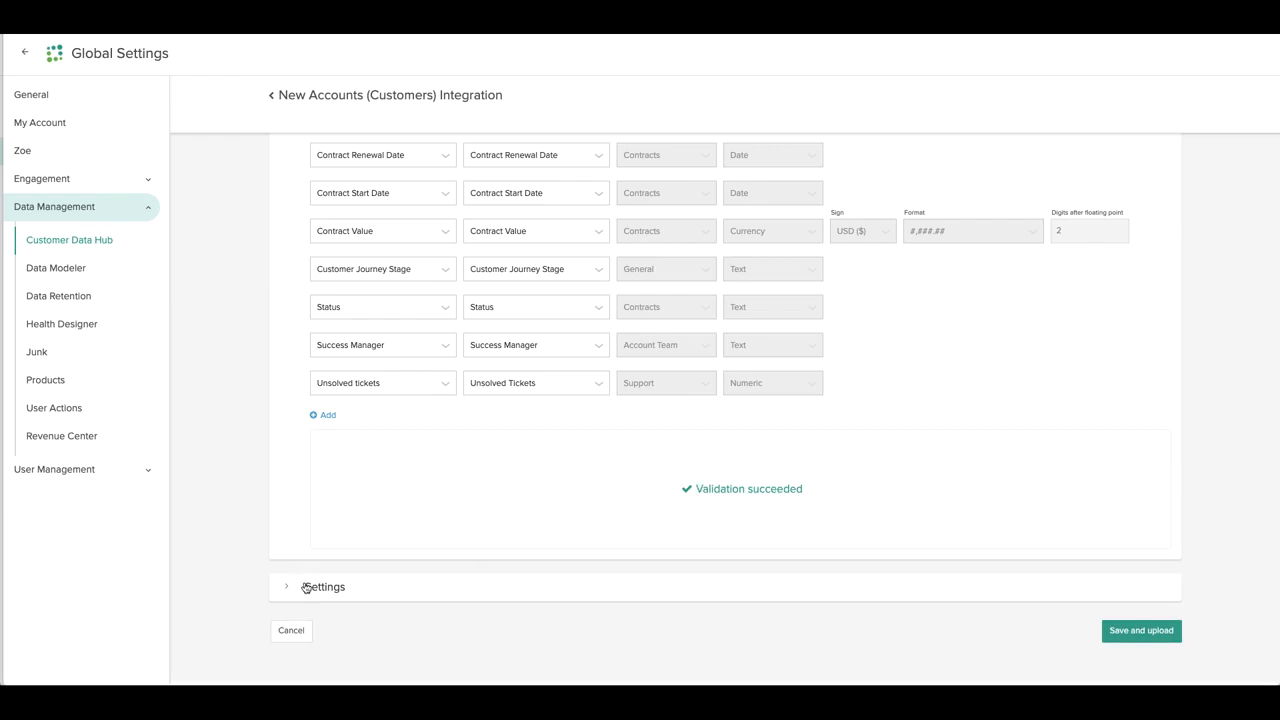
left_click(288, 588)
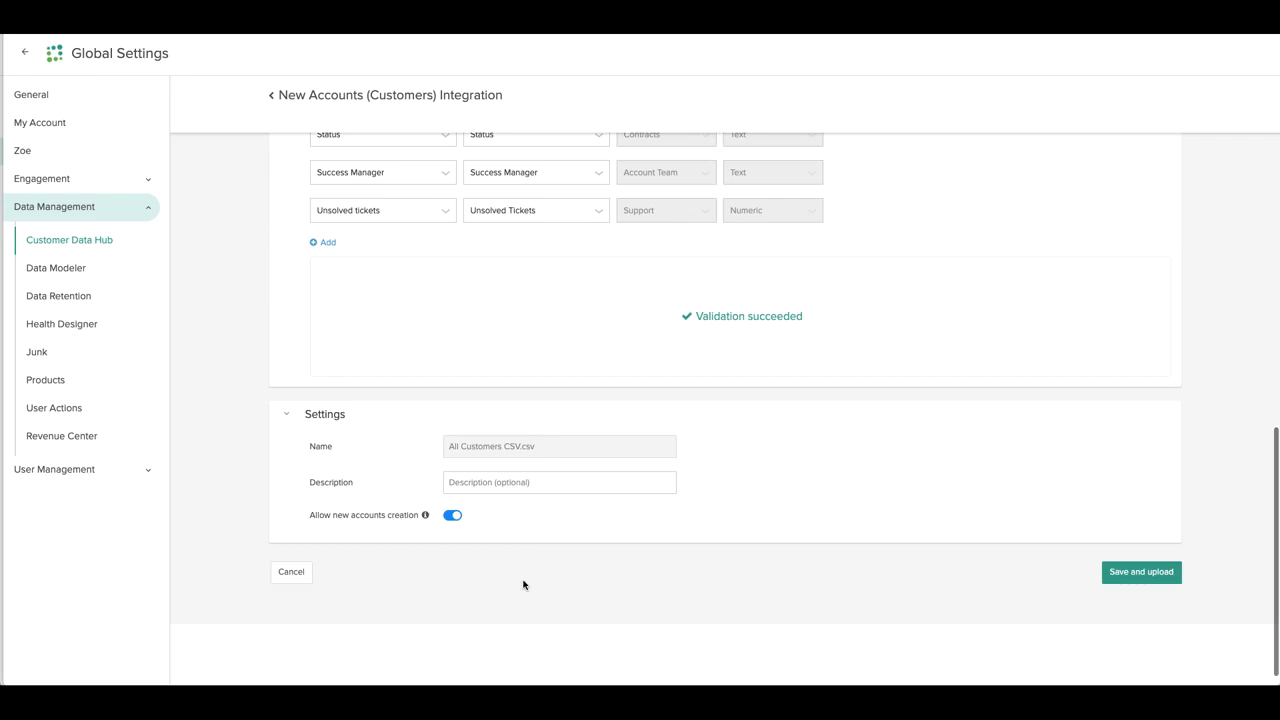
left_click(1140, 572)
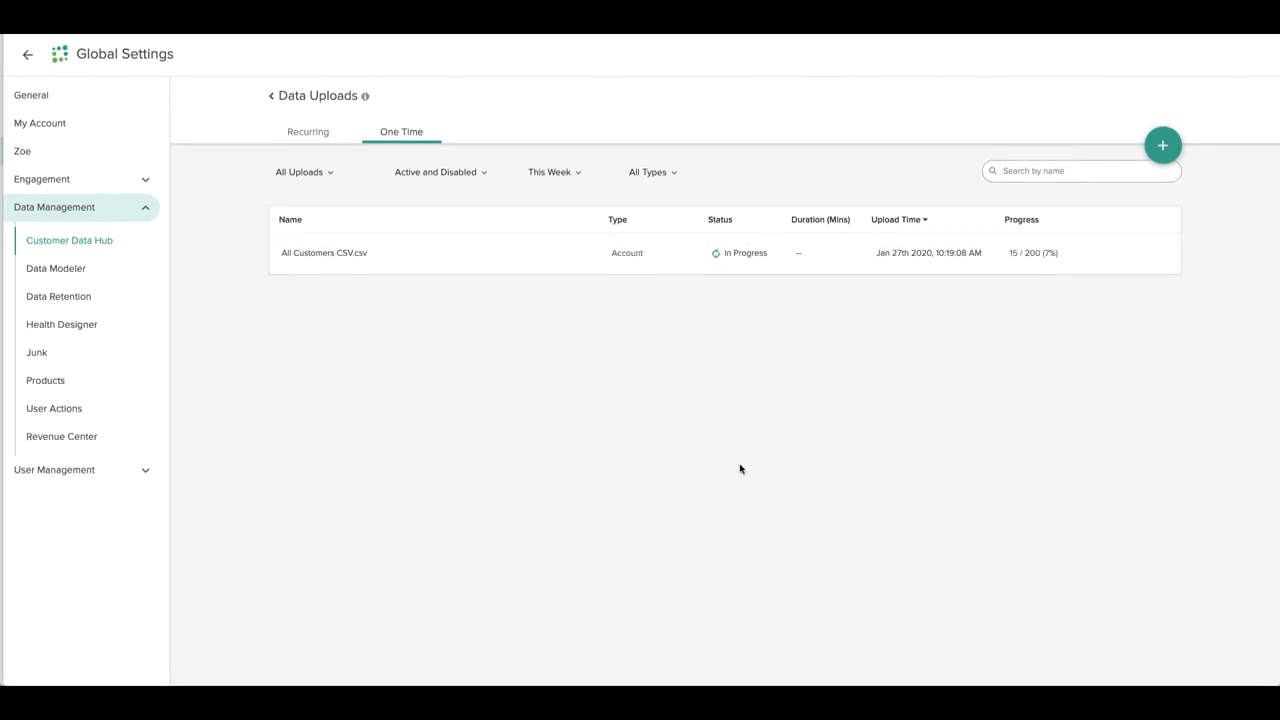
left_click(68, 240)
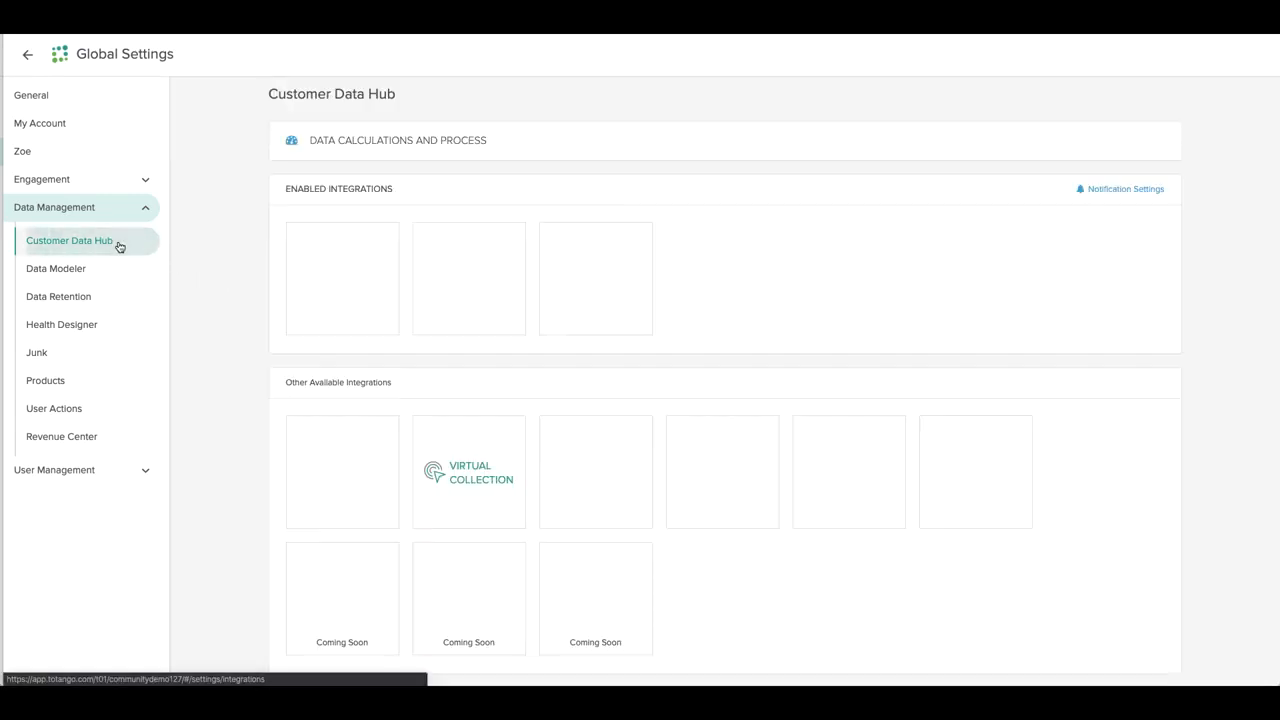